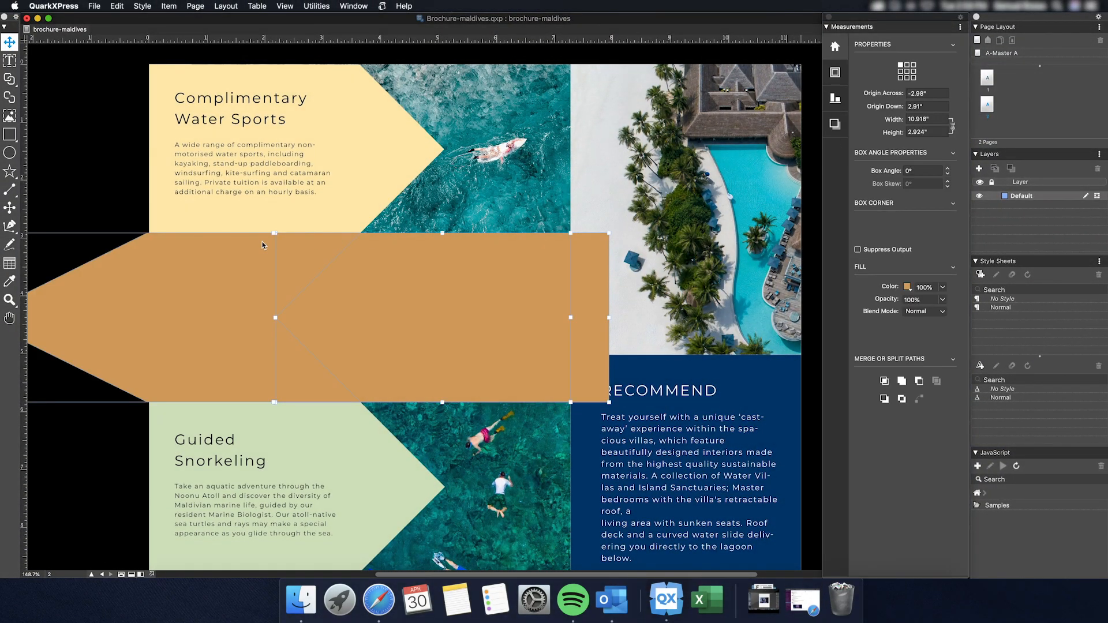
pyautogui.moveTo(114, 205)
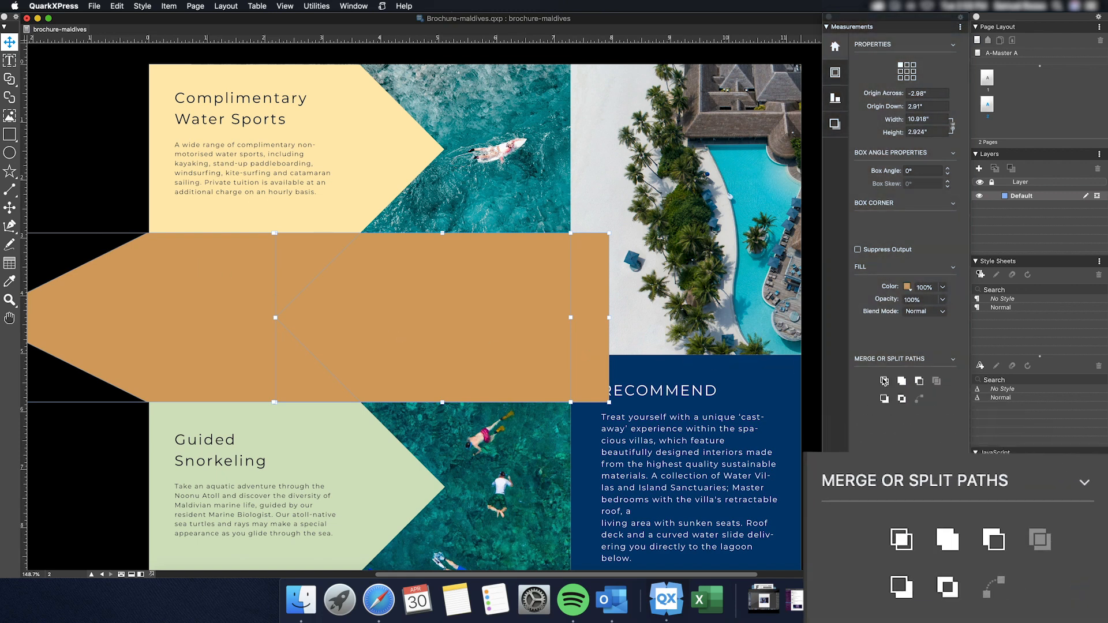
# Step: Apply Intersection to the two overlapping orange shapes, keeping only their overlap
pyautogui.click(901, 539)
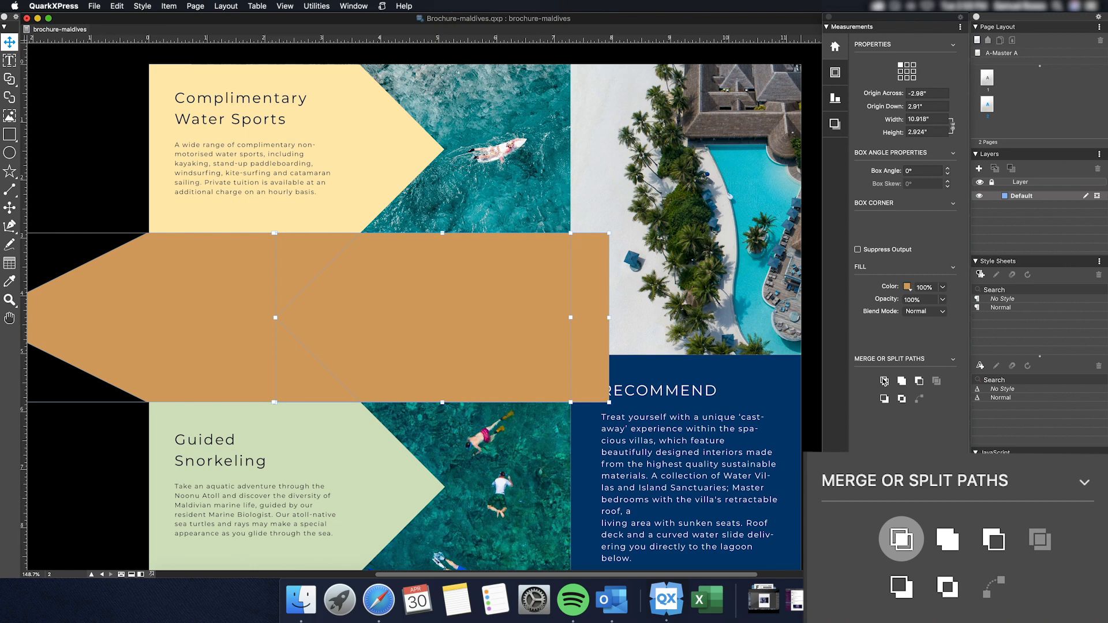
pyautogui.moveTo(883, 381)
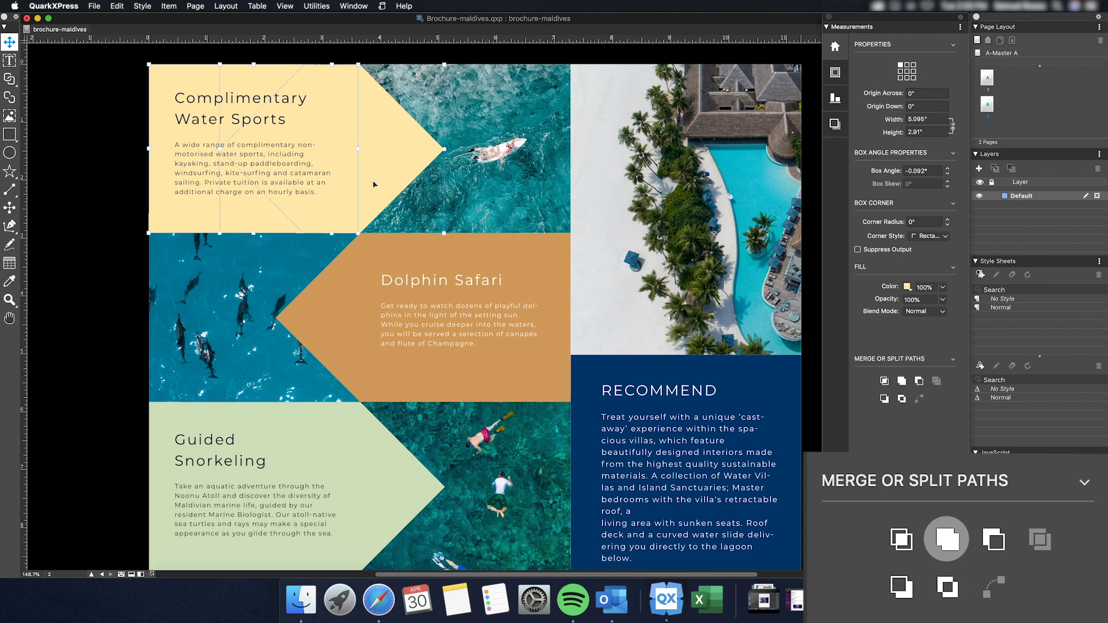
pyautogui.moveTo(800, 363)
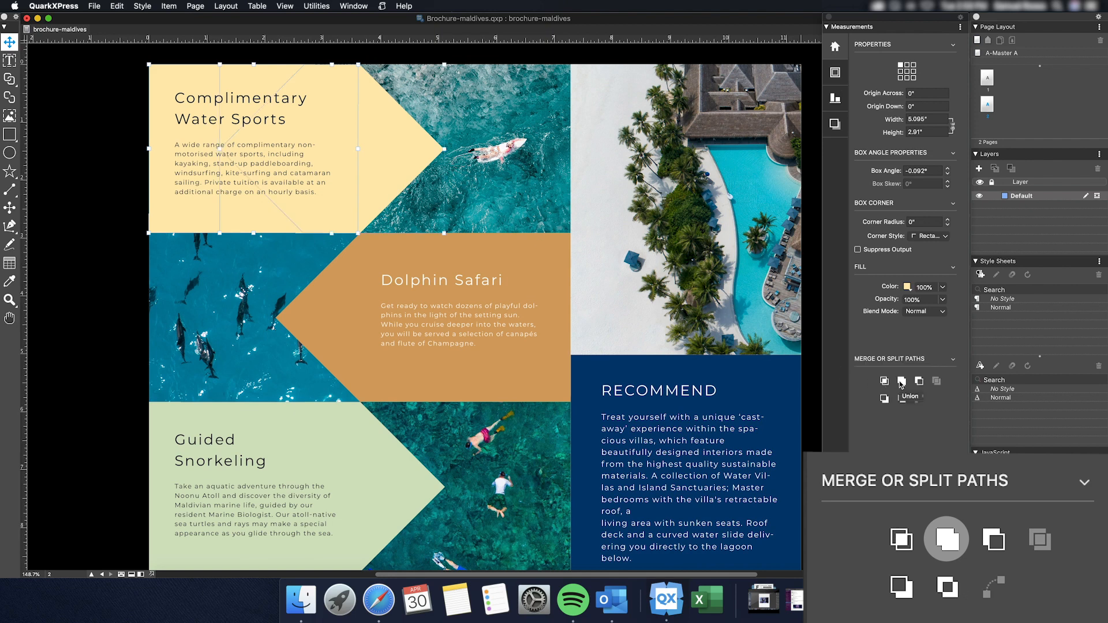
pyautogui.moveTo(901, 381)
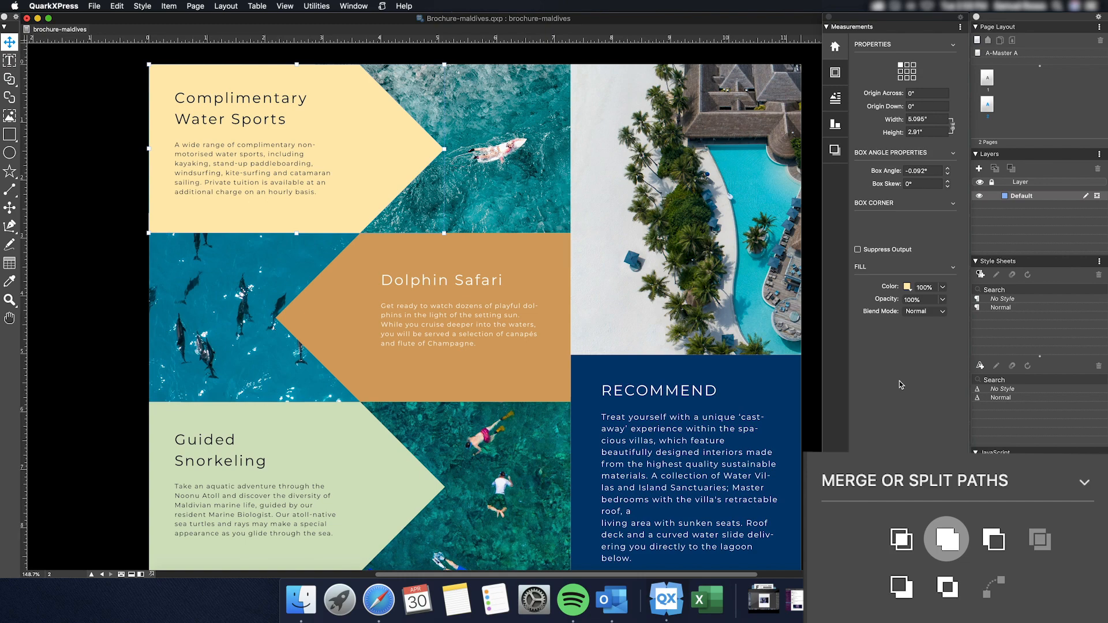
pyautogui.moveTo(837, 381)
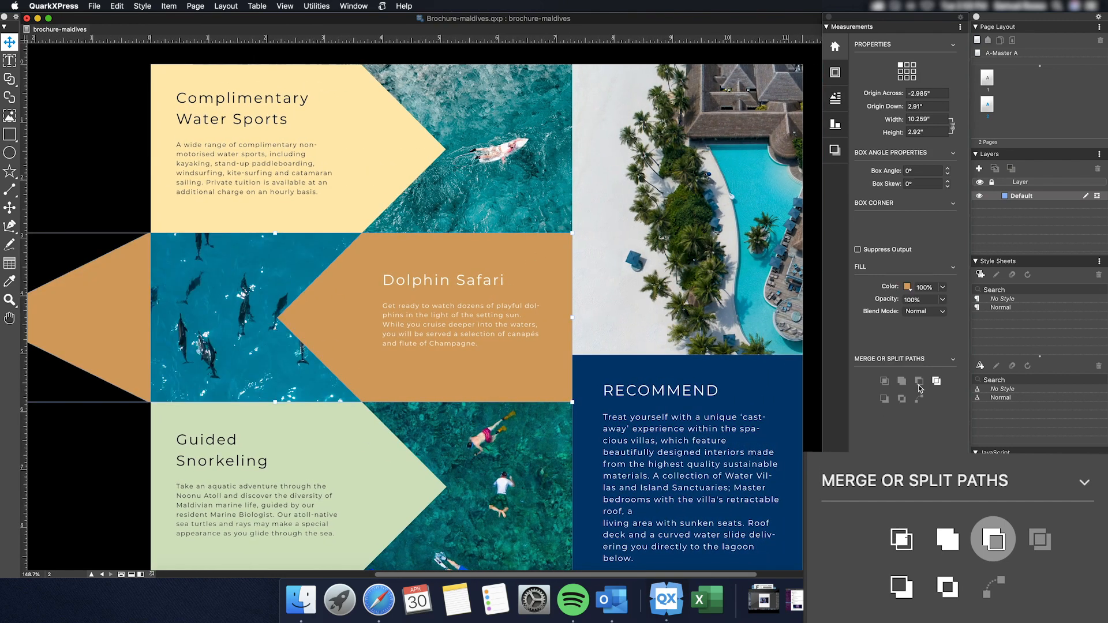
# Step: Apply Reverse Difference to the overlapping orange arrow shapes to leave the notched Dolphin Safari arrow
pyautogui.click(143, 219)
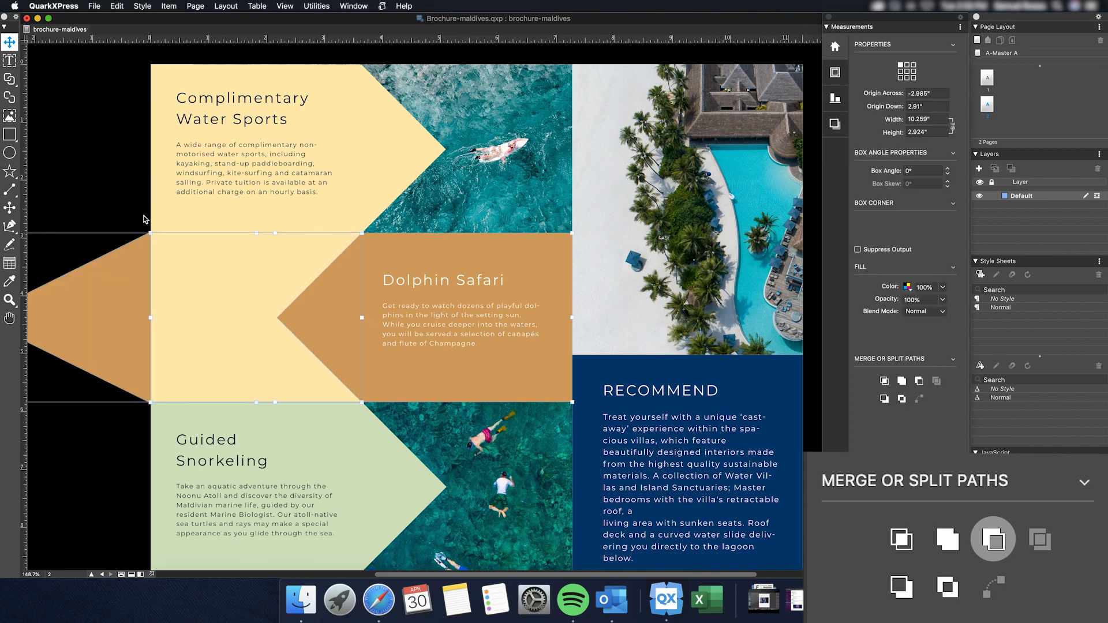
pyautogui.click(901, 586)
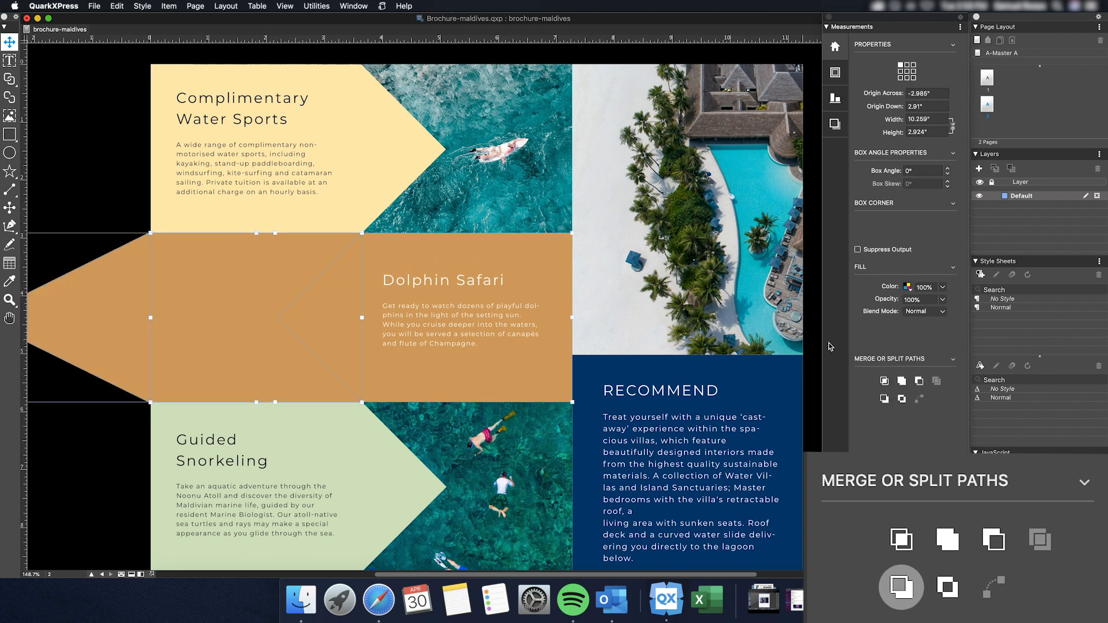
pyautogui.moveTo(887, 406)
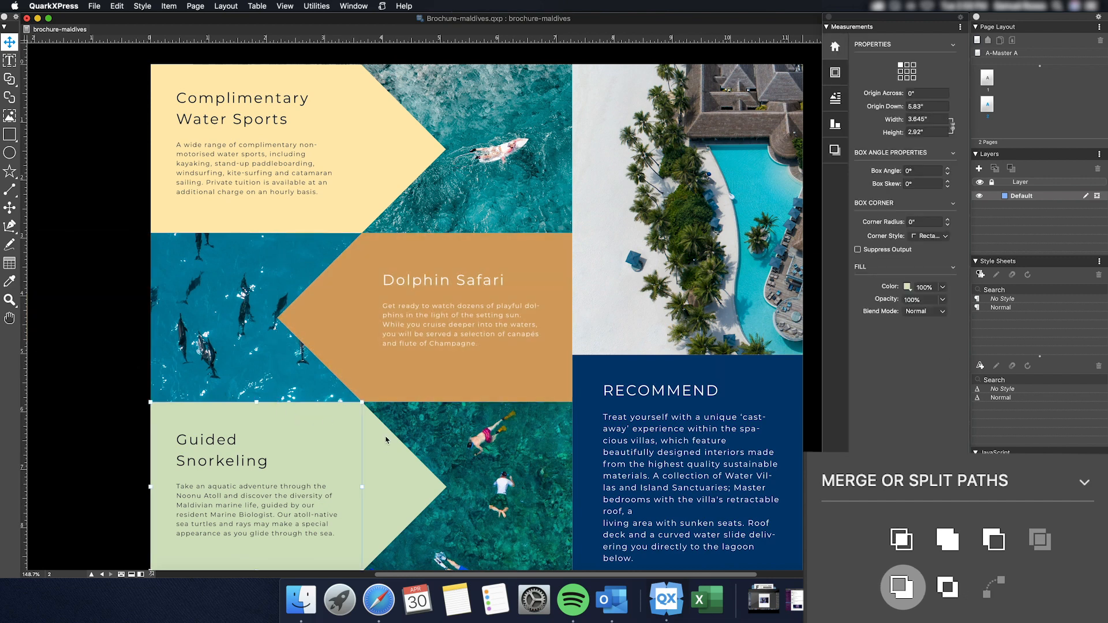
# Step: Select the green Guided Snorkeling arrow pieces
pyautogui.click(947, 587)
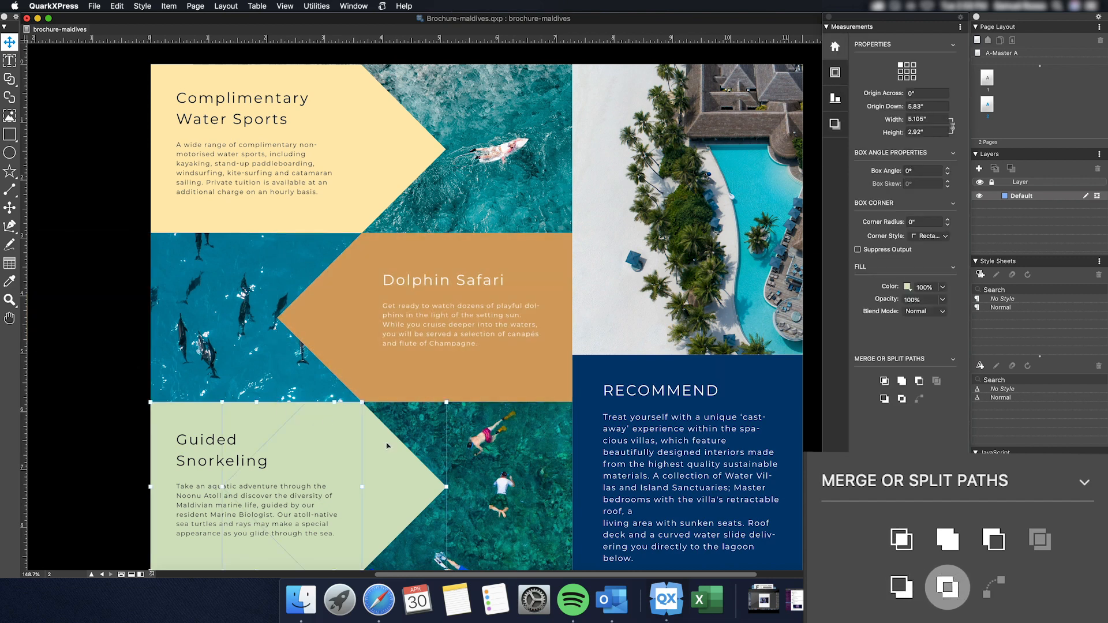
pyautogui.moveTo(901, 399)
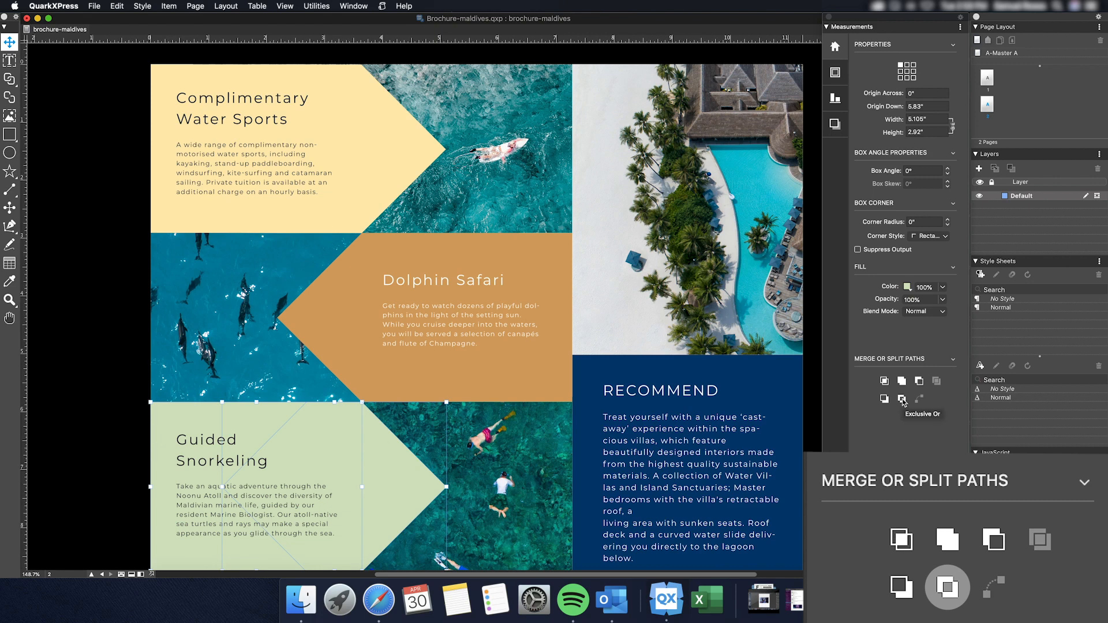
pyautogui.moveTo(884, 400)
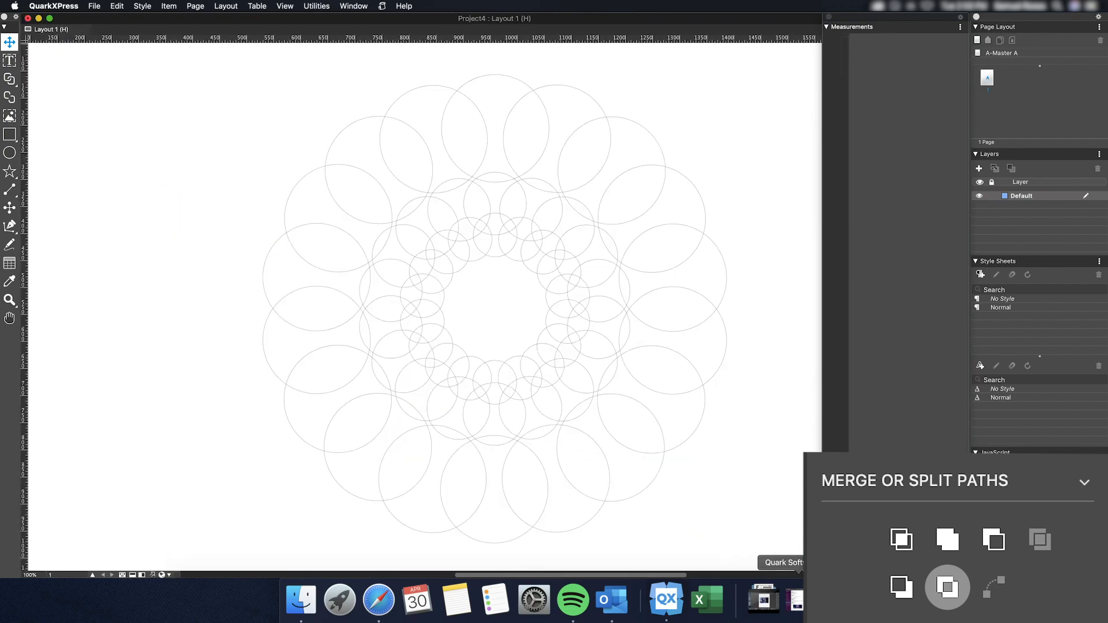
pyautogui.moveTo(783, 528)
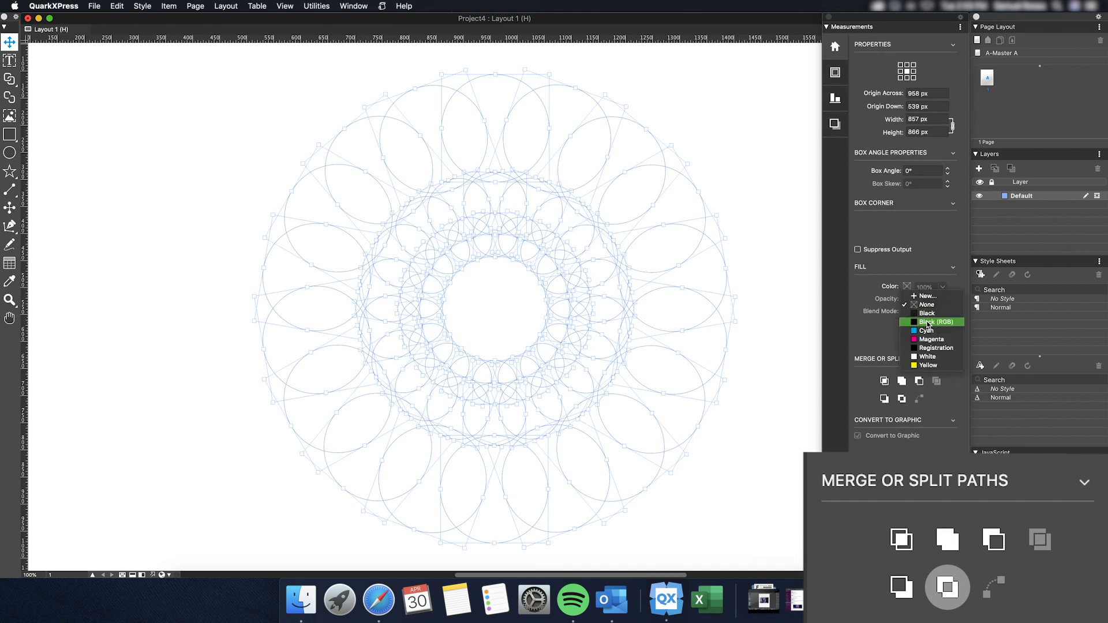
# Step: Set the merged circle array's fill colour to Magenta
pyautogui.click(932, 340)
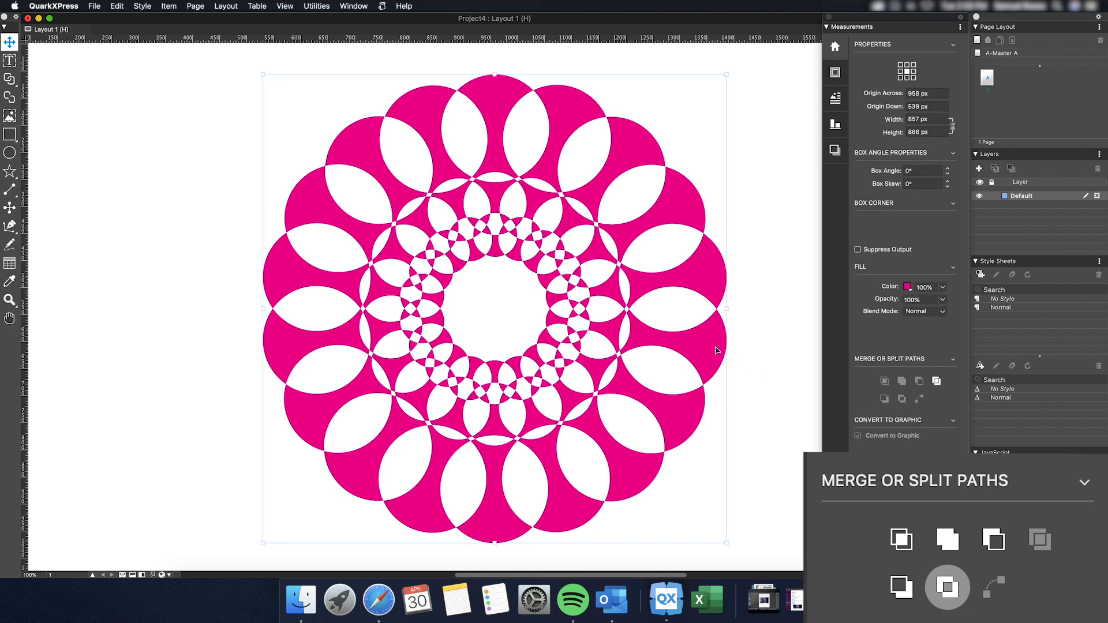
pyautogui.click(942, 286)
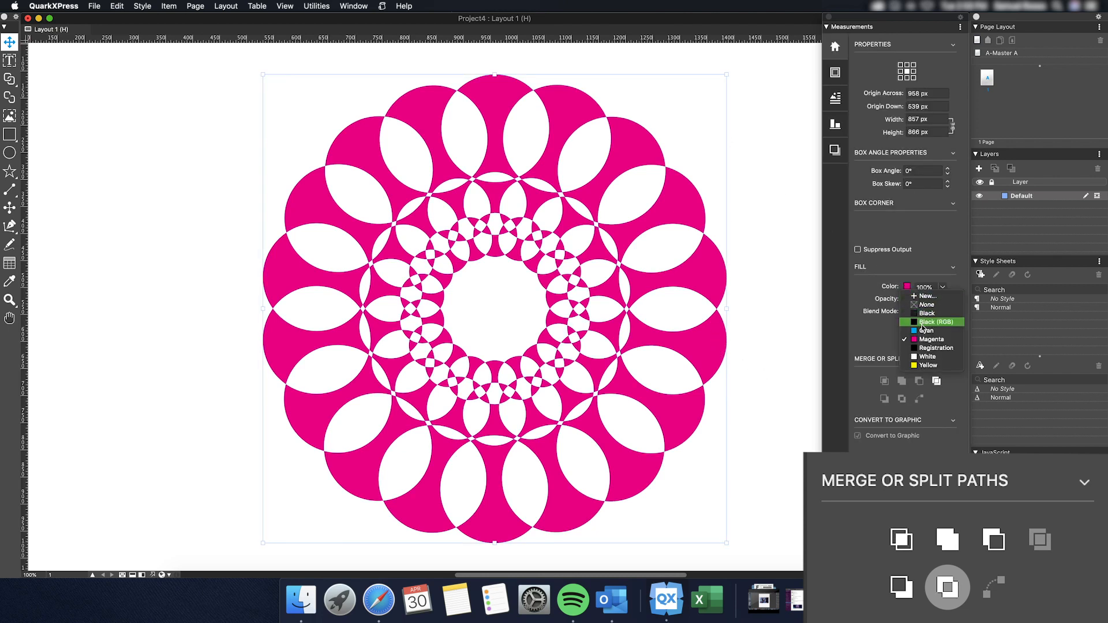
pyautogui.click(926, 305)
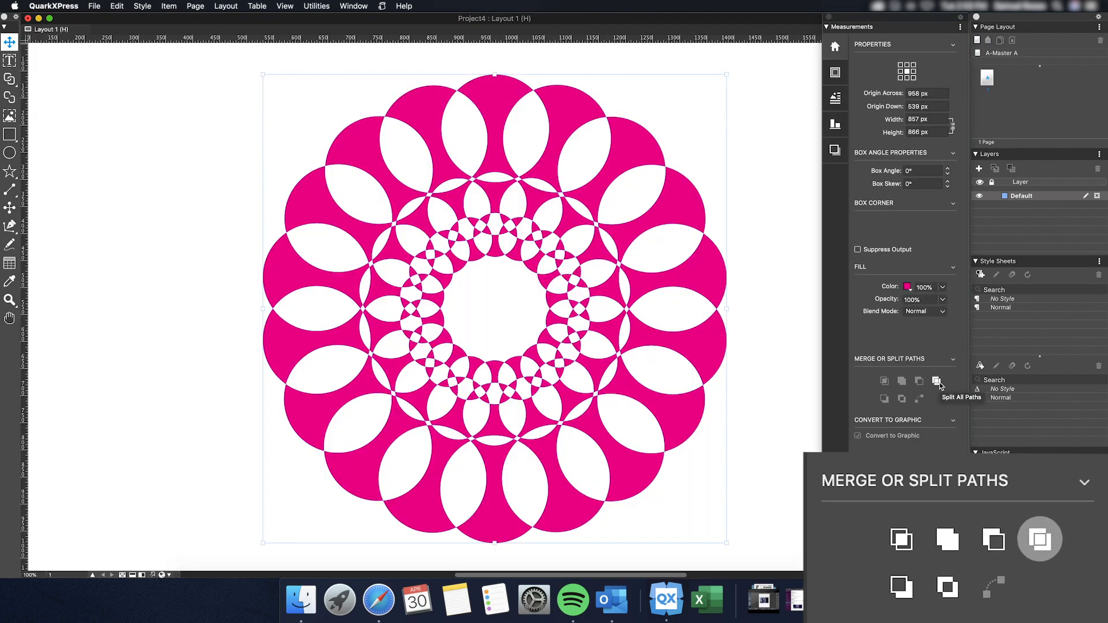
# Step: Split the magenta mandala with Split All Paths, then undo to restore the pieces
pyautogui.click(937, 381)
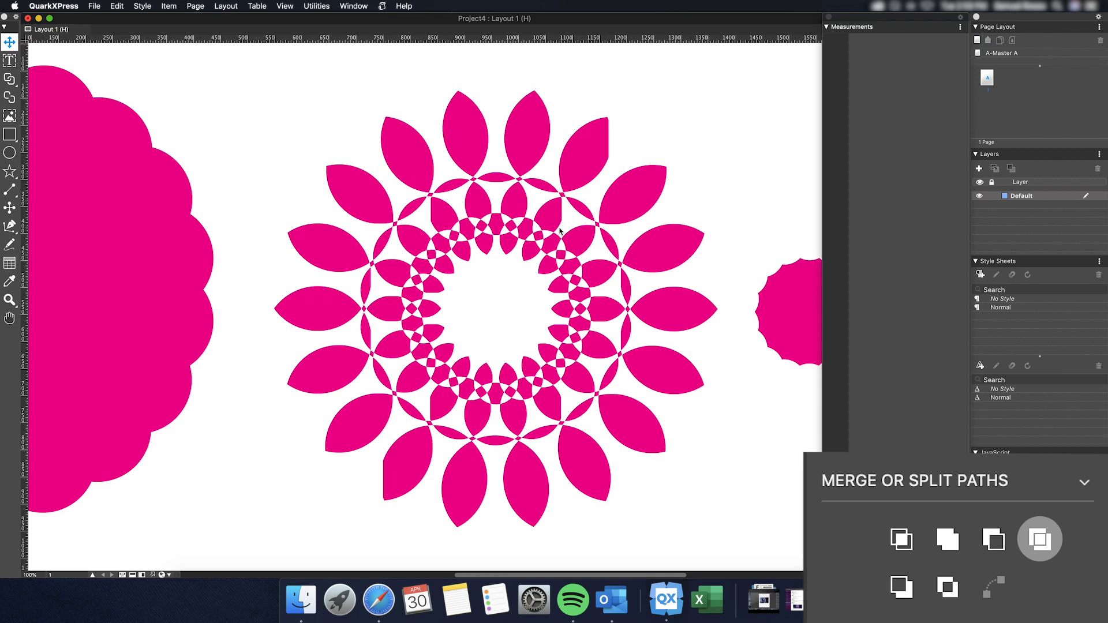
pyautogui.click(1039, 539)
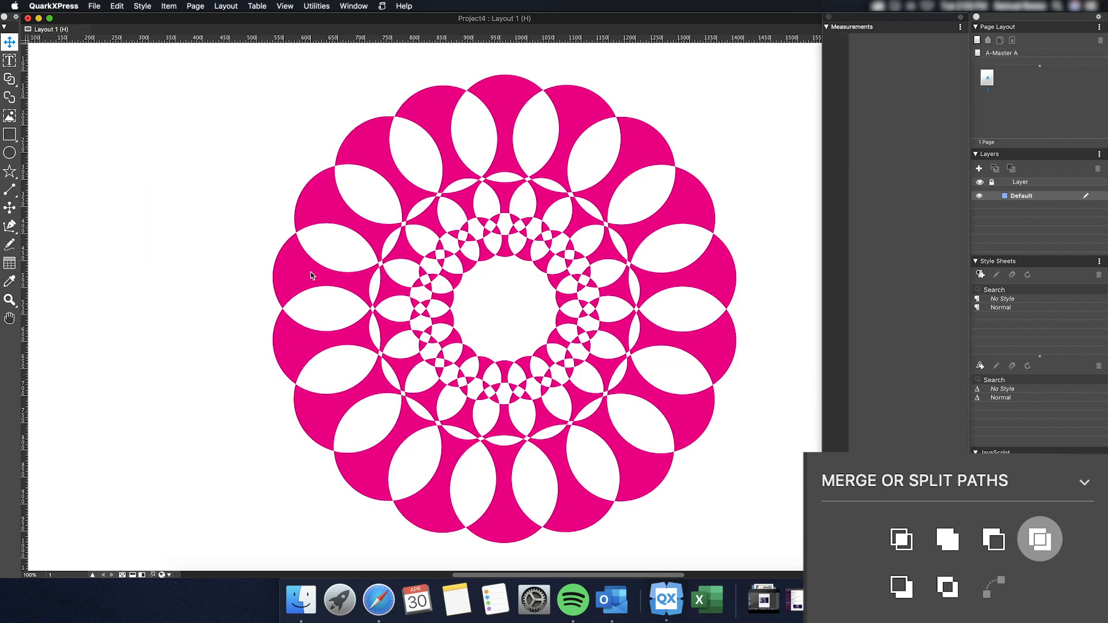